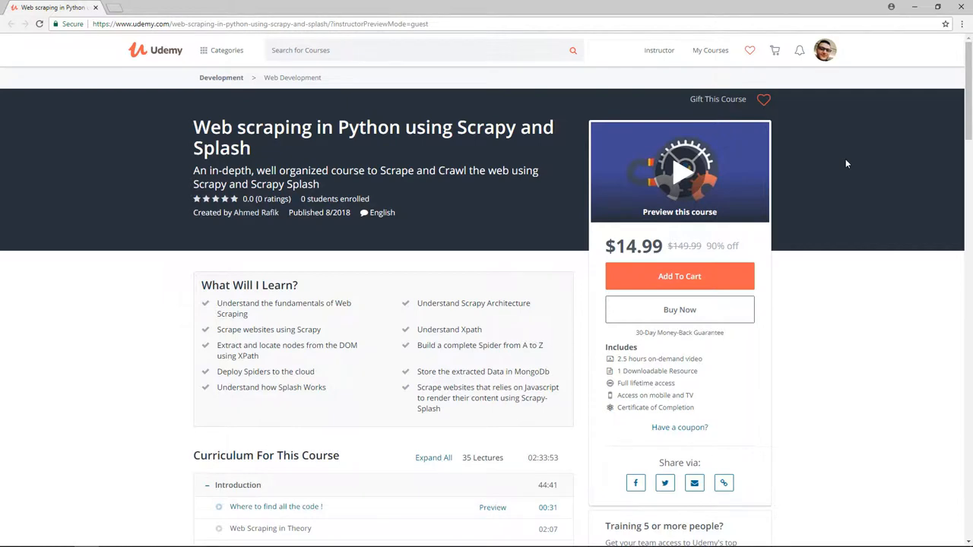
Expand the first div.col-sm in the Elements panel to reveal its inner div.book.
scroll(down, 3)
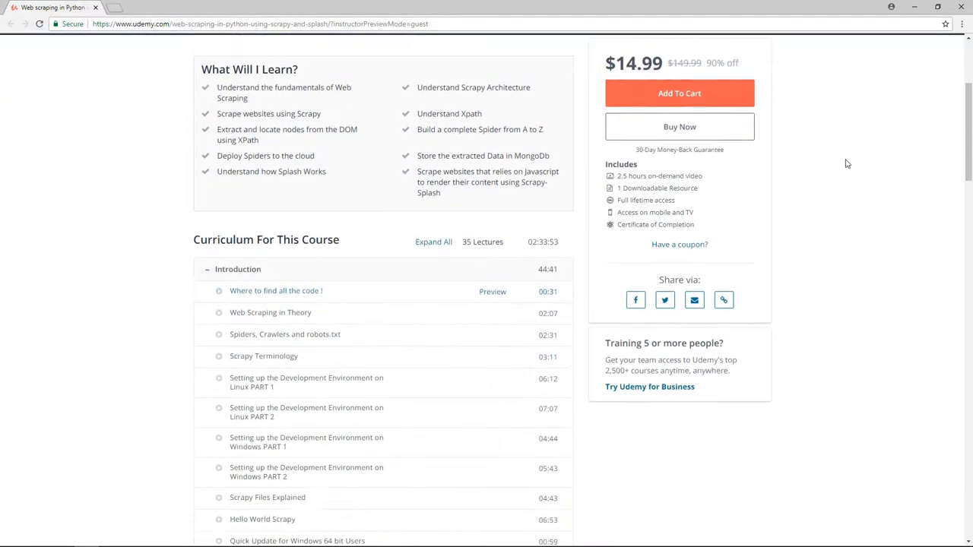
scroll(down, 3)
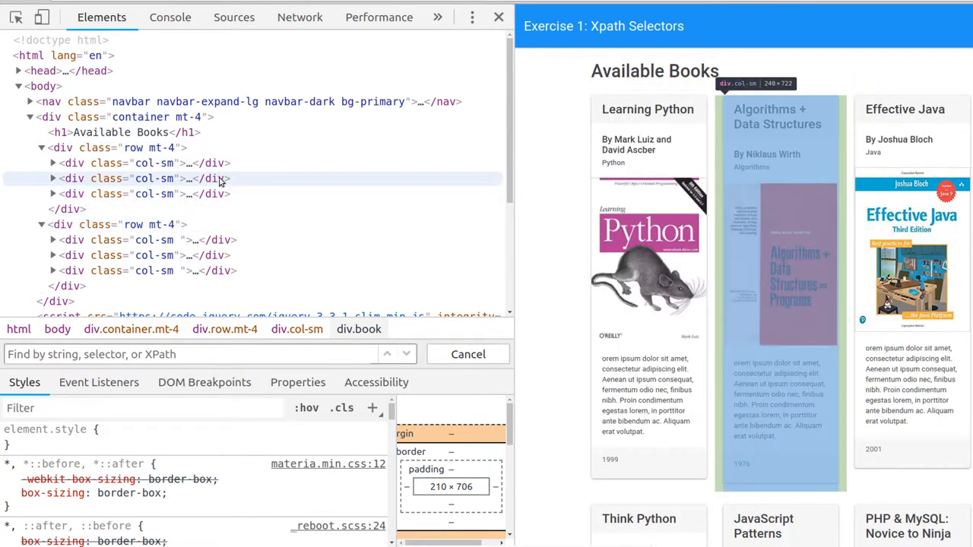
click(152, 163)
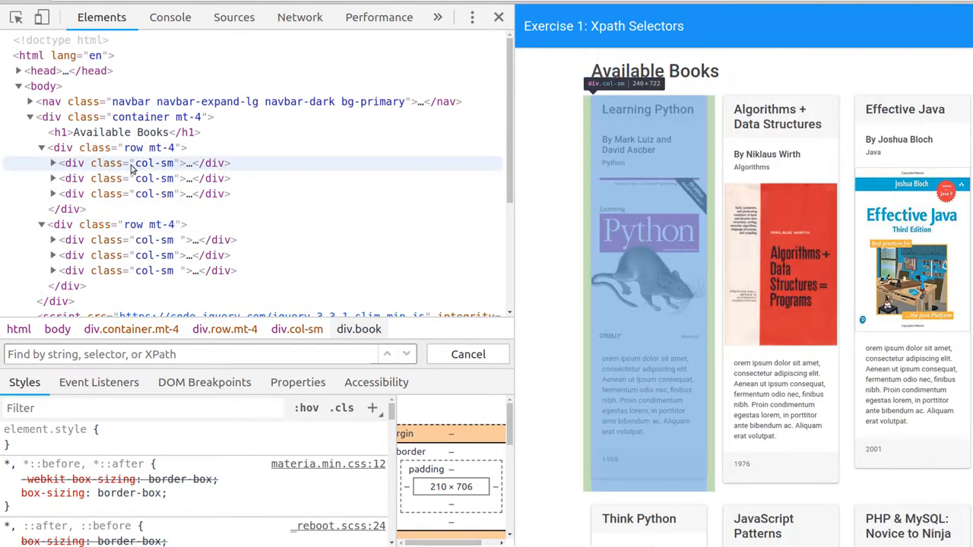
click(52, 163)
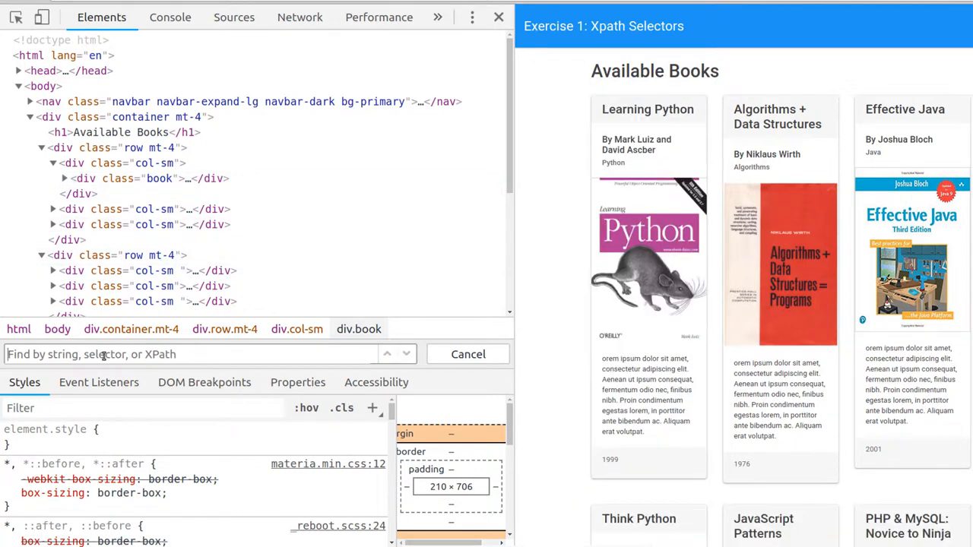
text(//di)
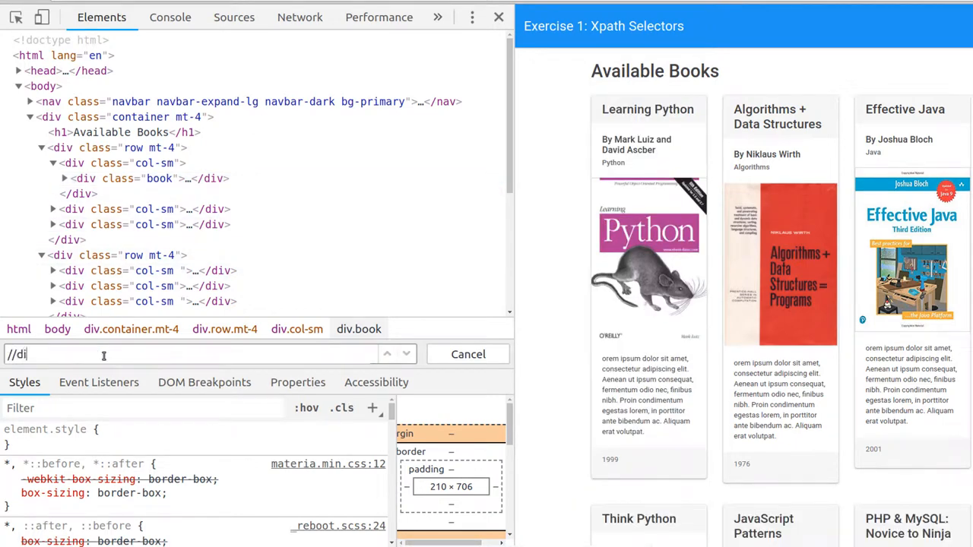
key(Return)
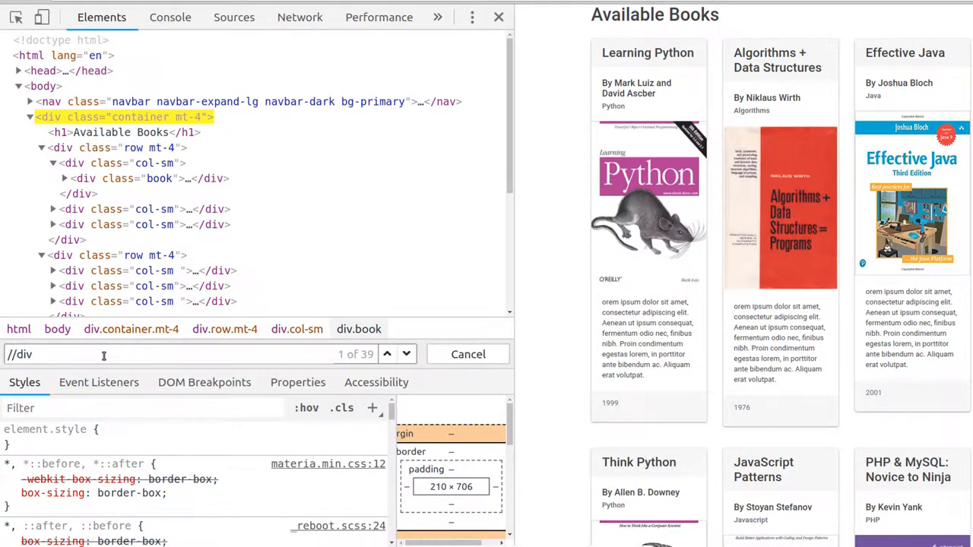
text([])
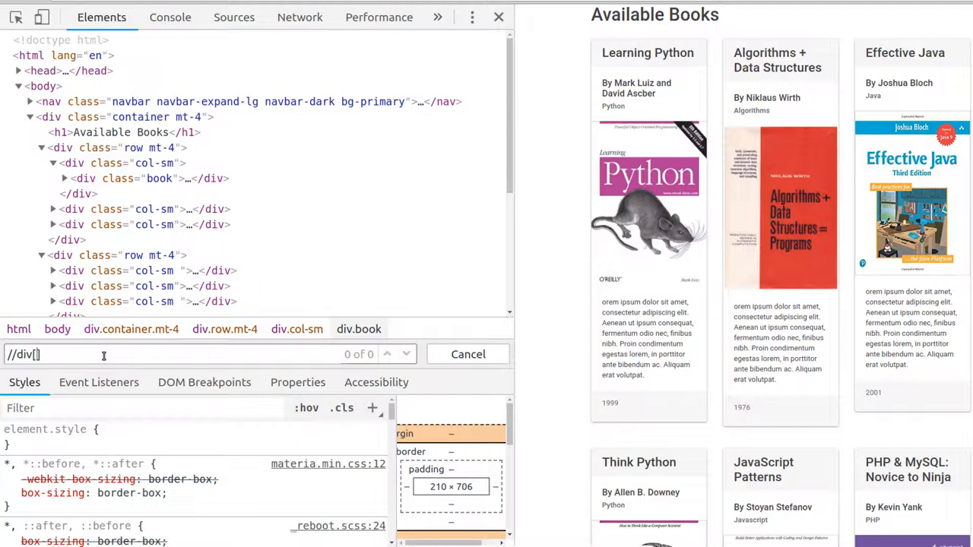
text(@d)
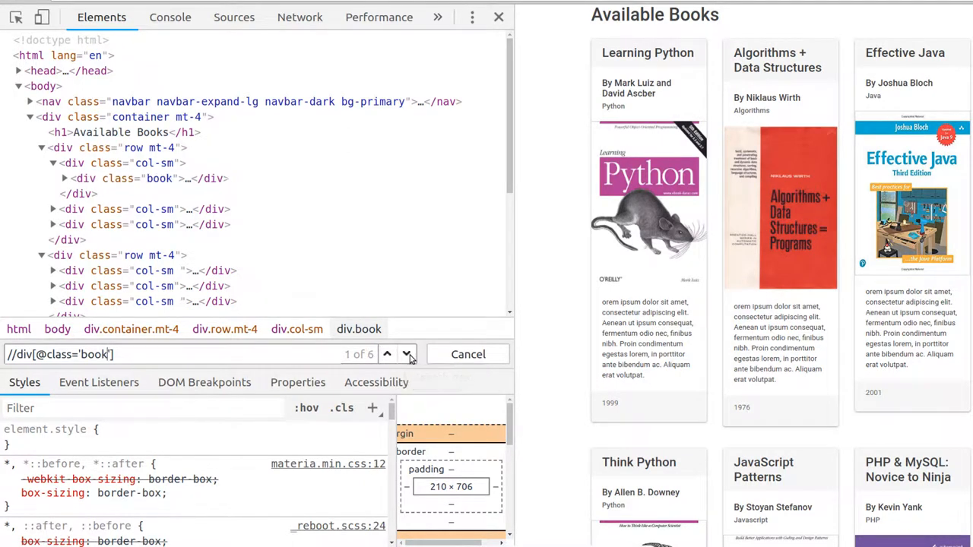
click(406, 354)
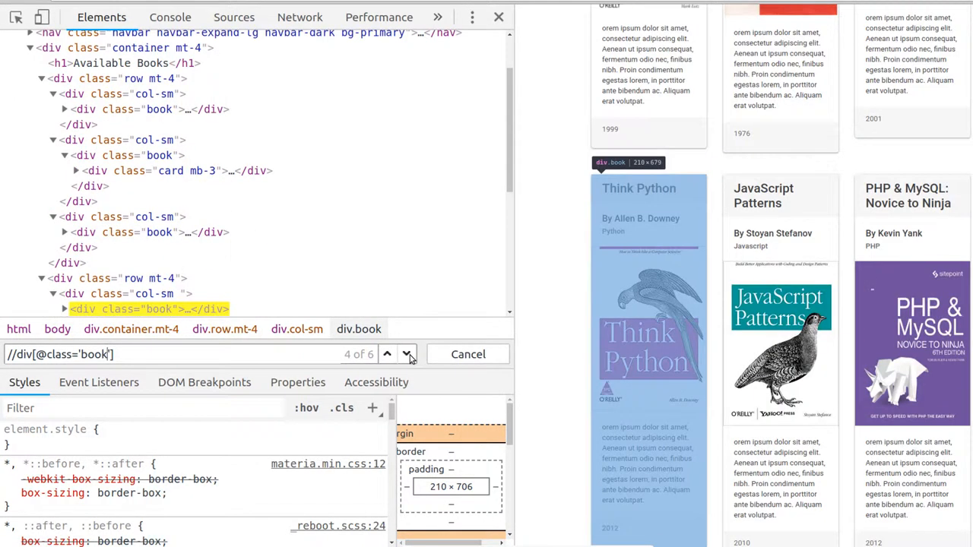
click(388, 354)
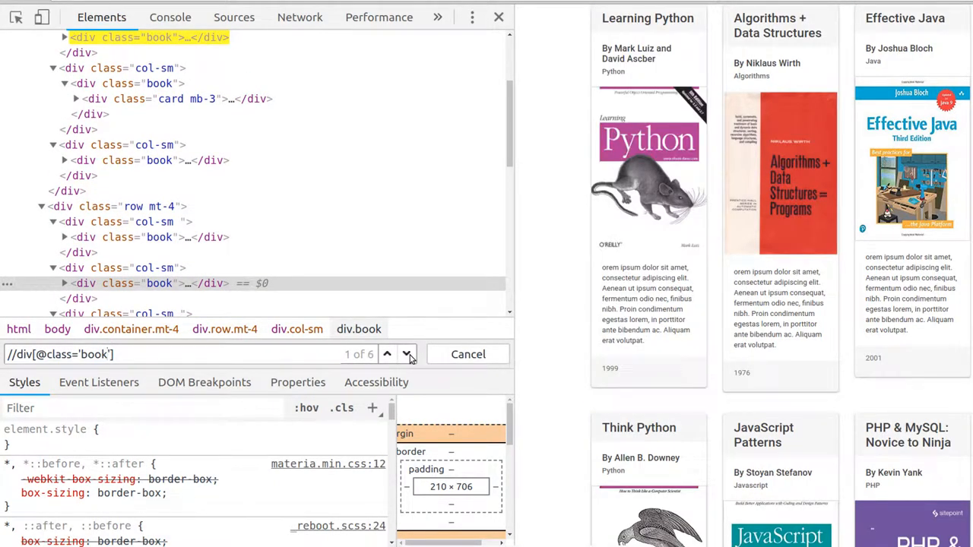
mouse_move(535, 246)
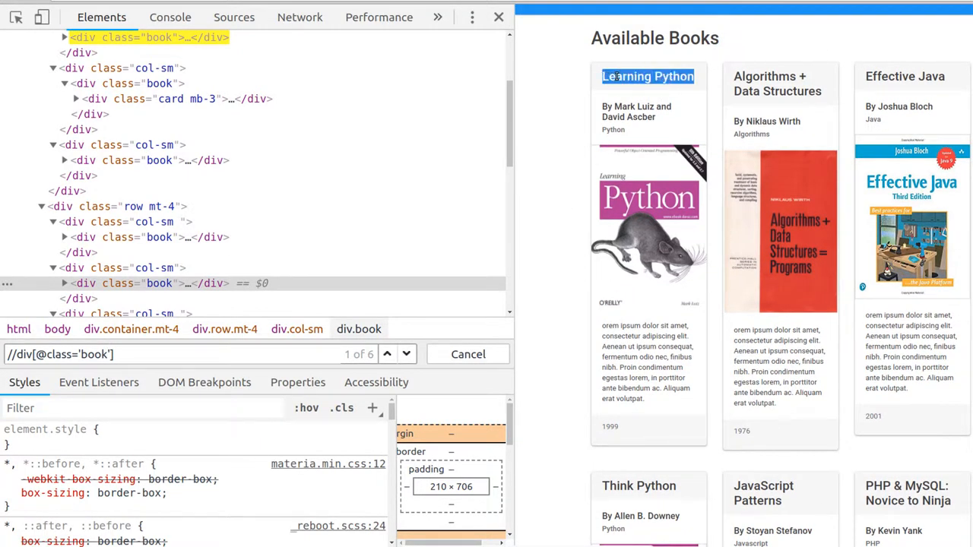
Inspect the Learning Python title to select its h3 with class 'book-title card-header'.
right_click(648, 76)
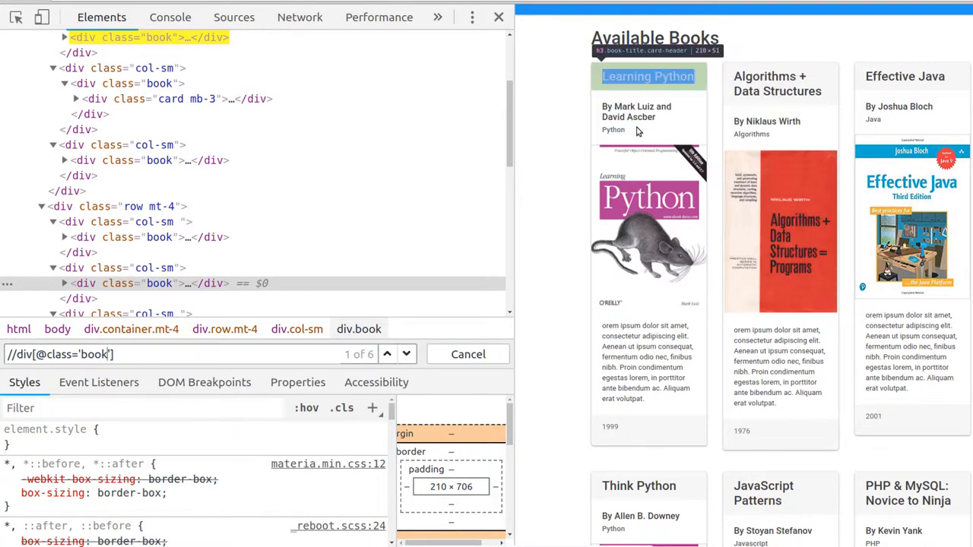
click(648, 76)
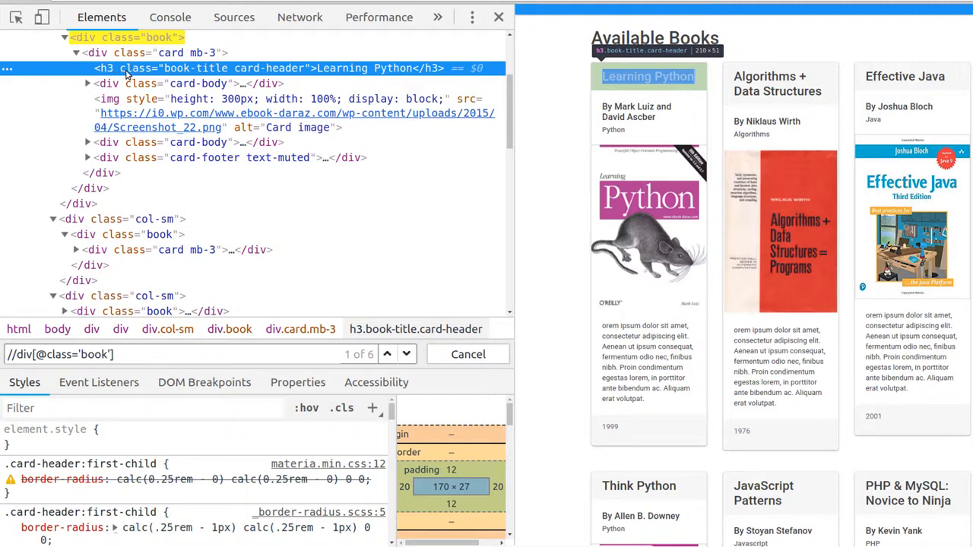
mouse_move(182, 73)
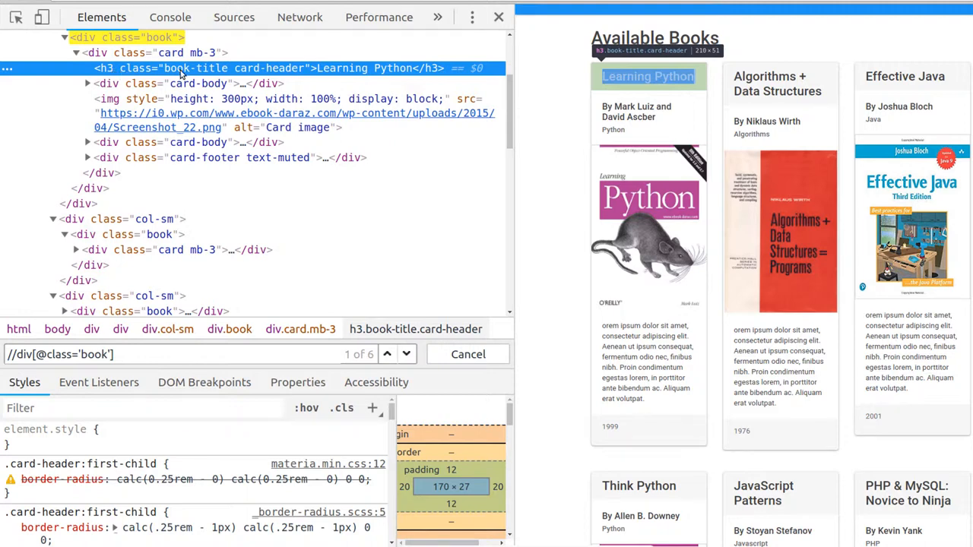
mouse_move(259, 79)
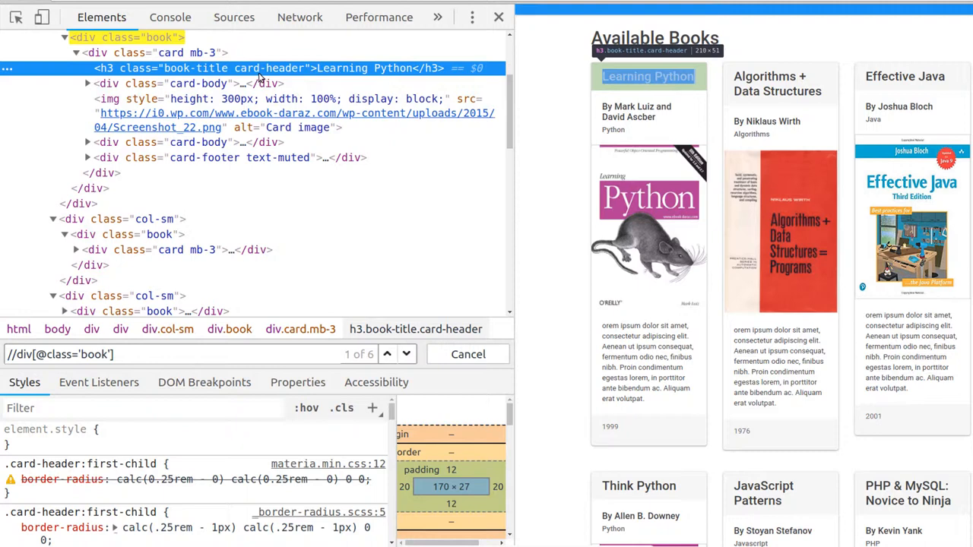
mouse_move(200, 67)
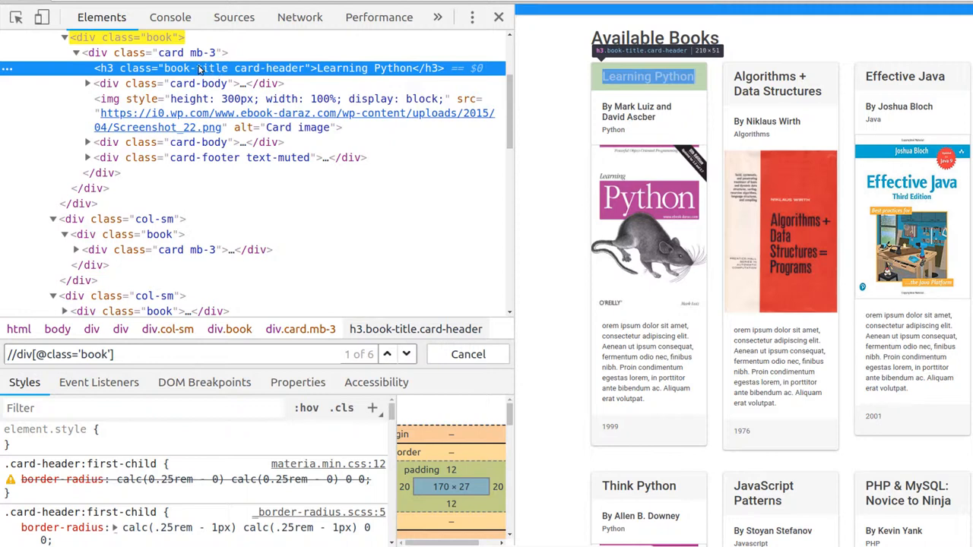
mouse_move(167, 328)
text(h3)
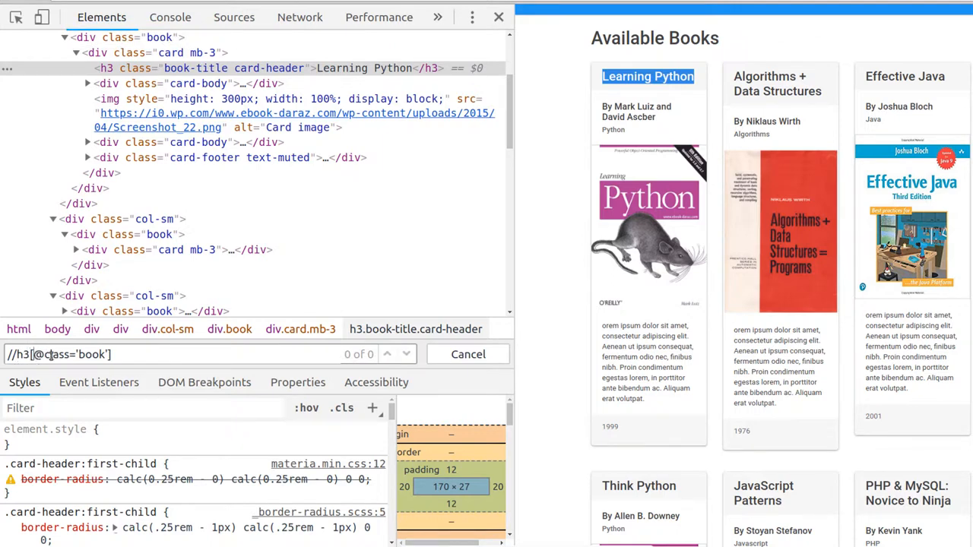
text(//h3[])
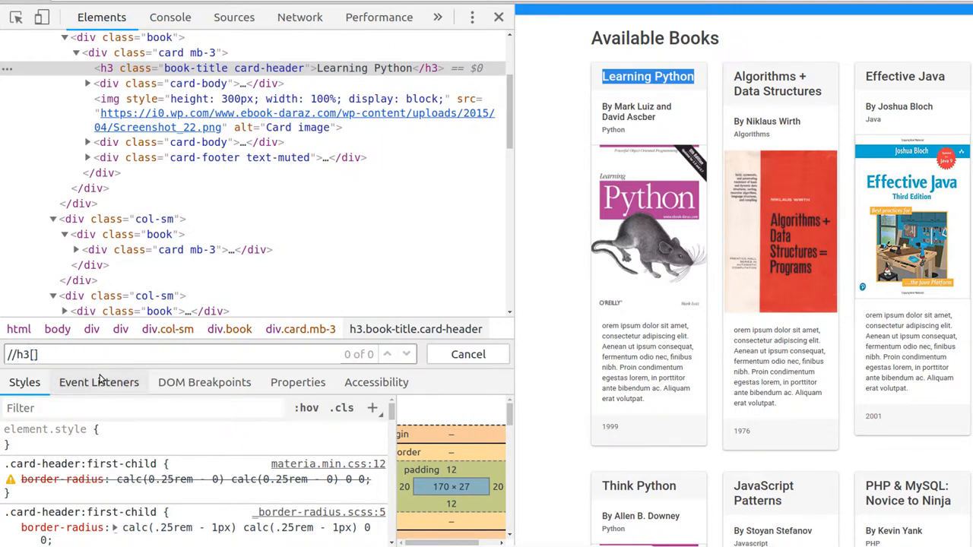
text(starts-)
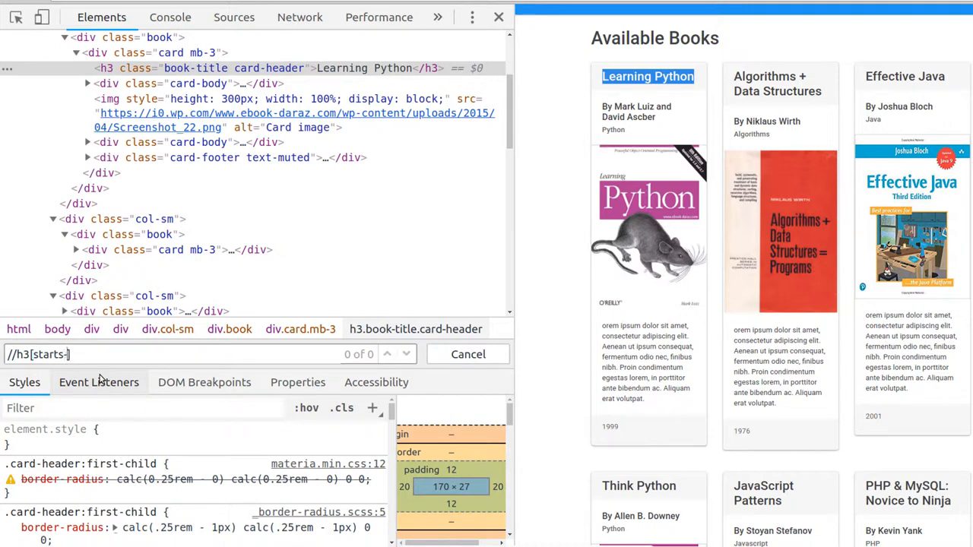
text(with())
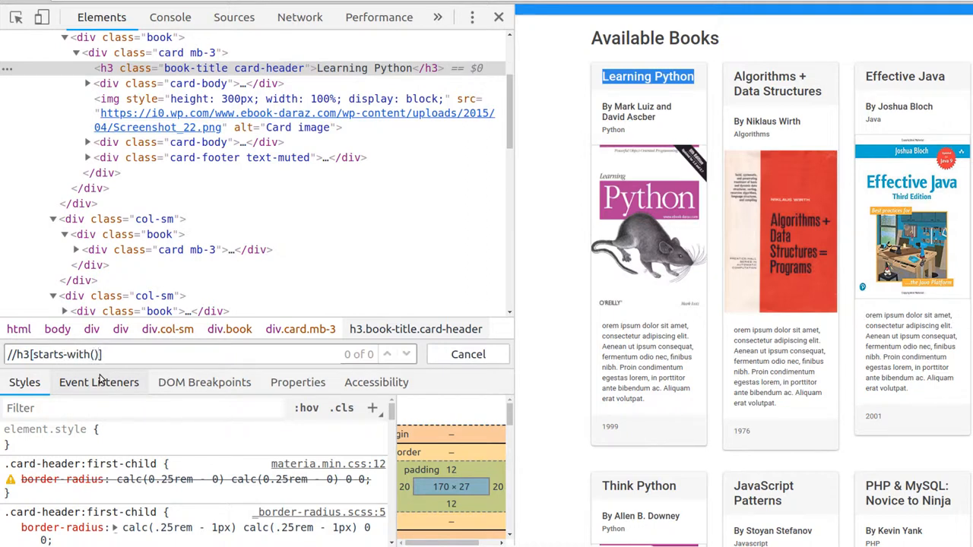
text(@)
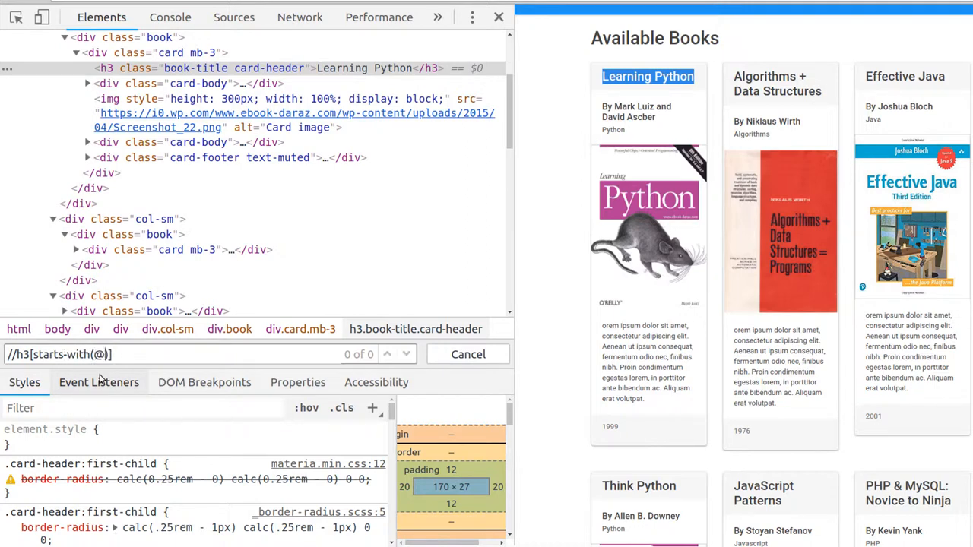
text(class, 'book-title)
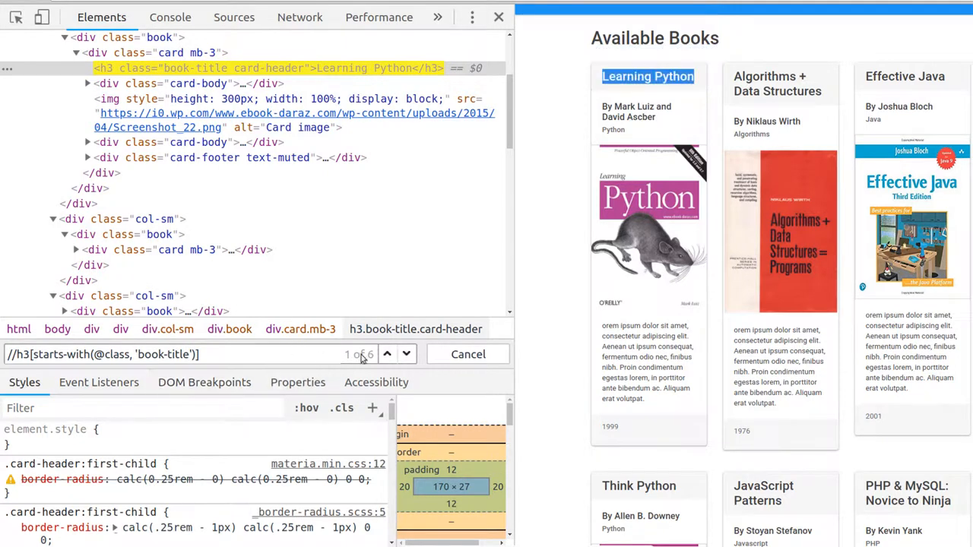
click(406, 354)
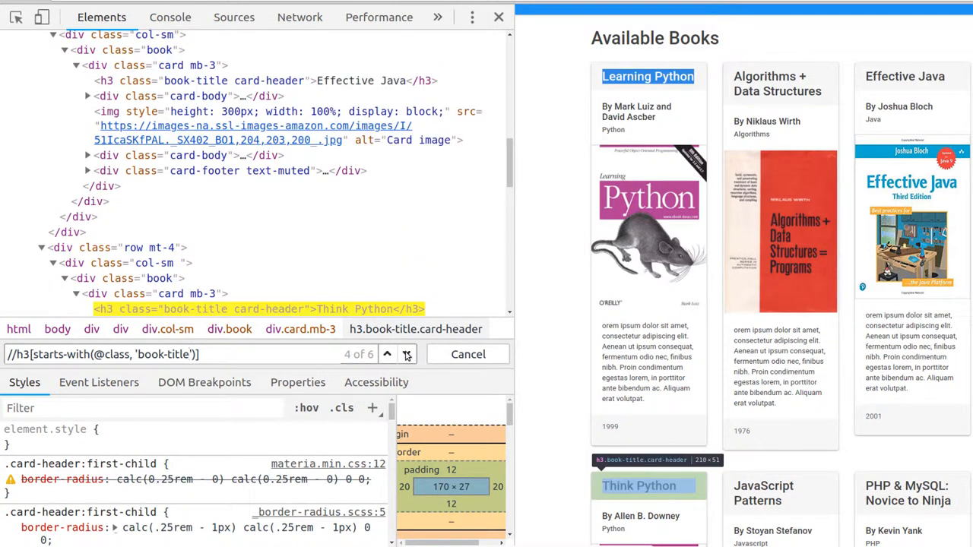
click(386, 355)
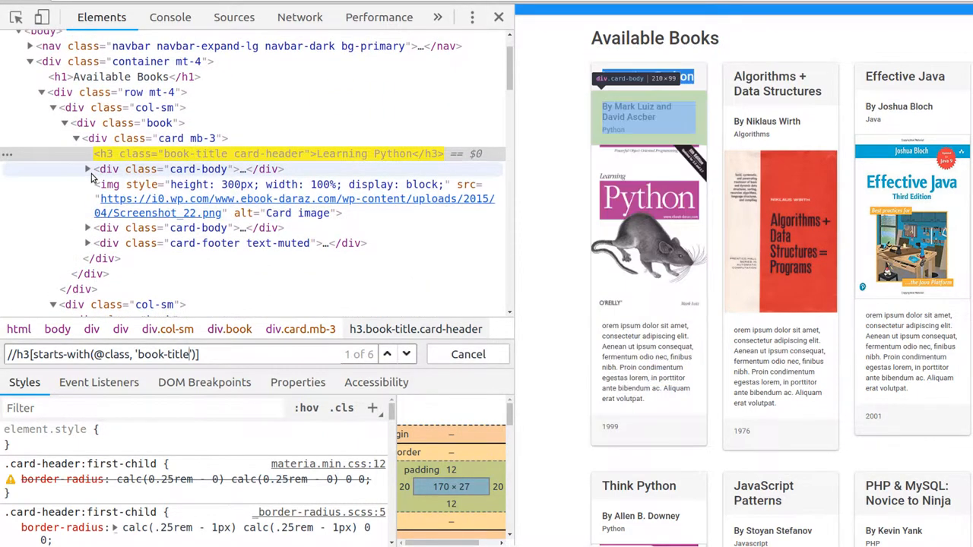
Expand the first book's card-body div to reveal its author h5.
click(88, 168)
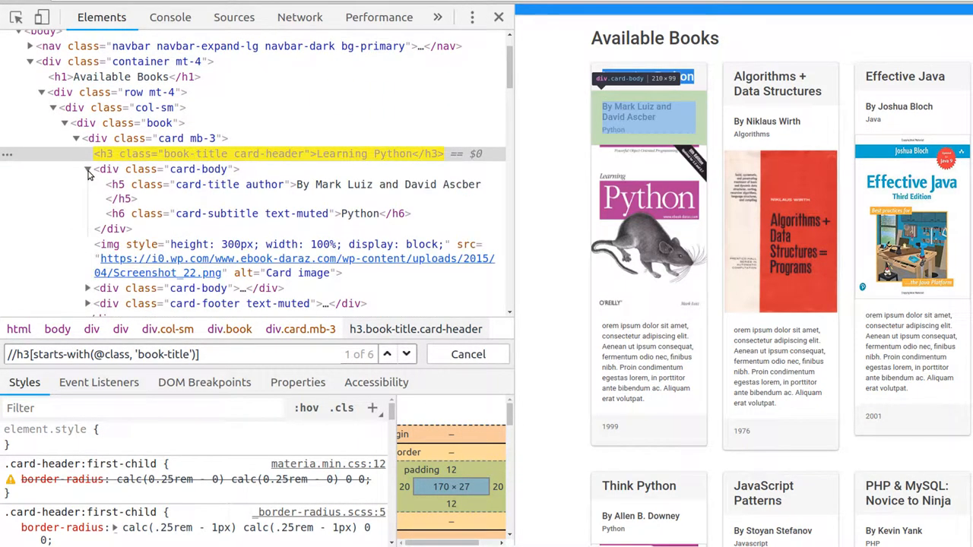
click(292, 184)
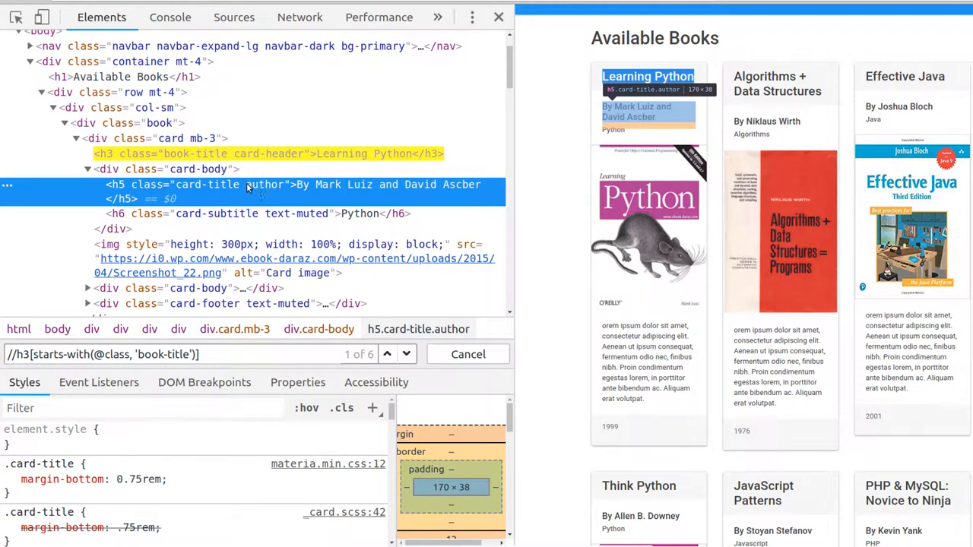
mouse_move(267, 190)
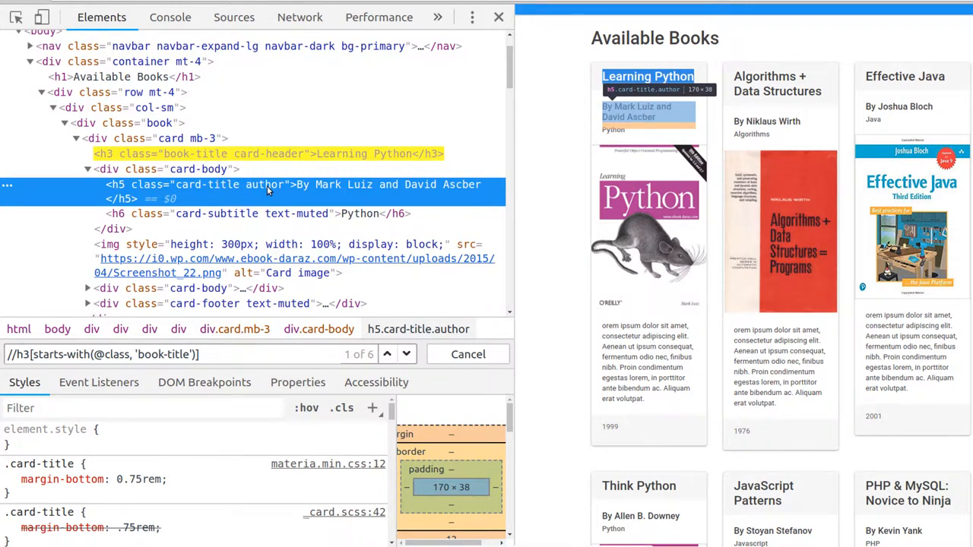
mouse_move(298, 220)
text(5)
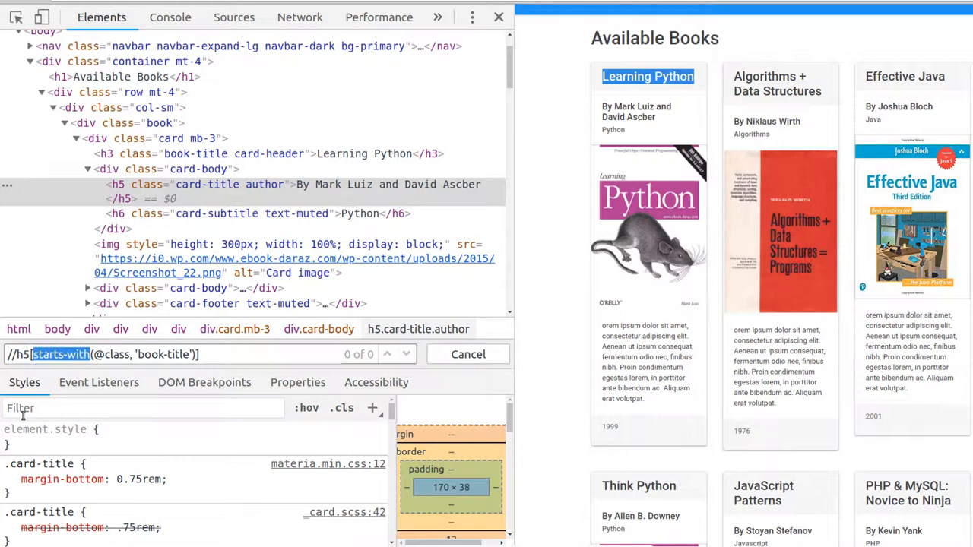
text(contains)
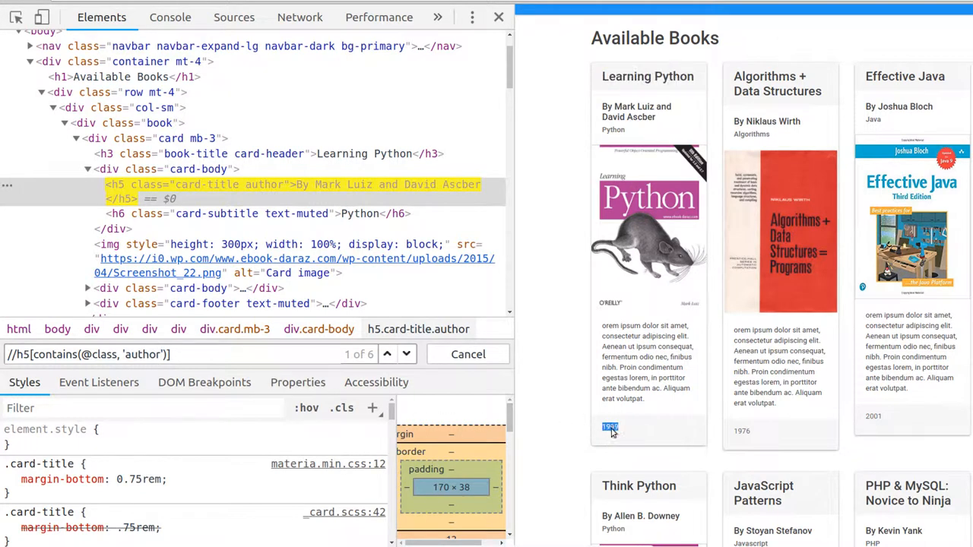
Inspect the 1999 year under Learning Python to reveal its p.year-published element.
right_click(611, 426)
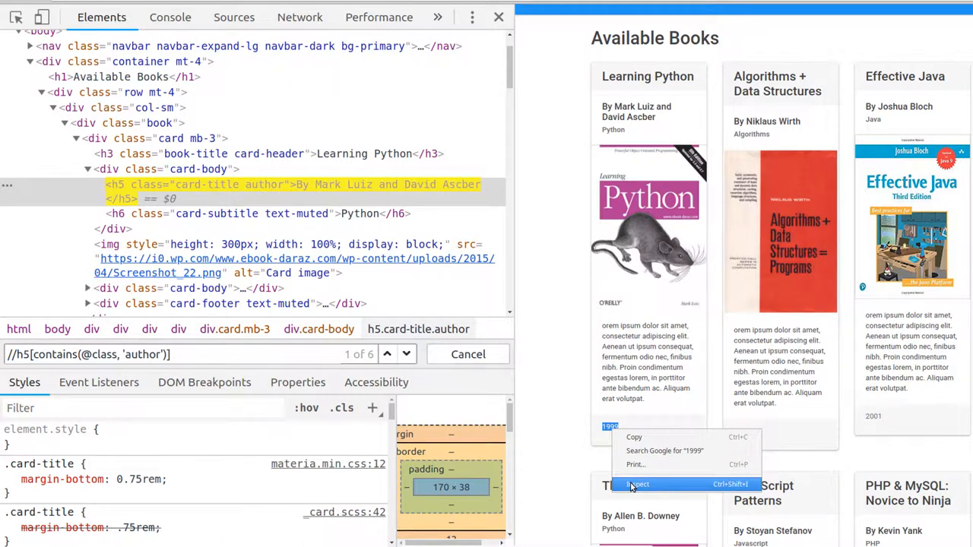
click(639, 483)
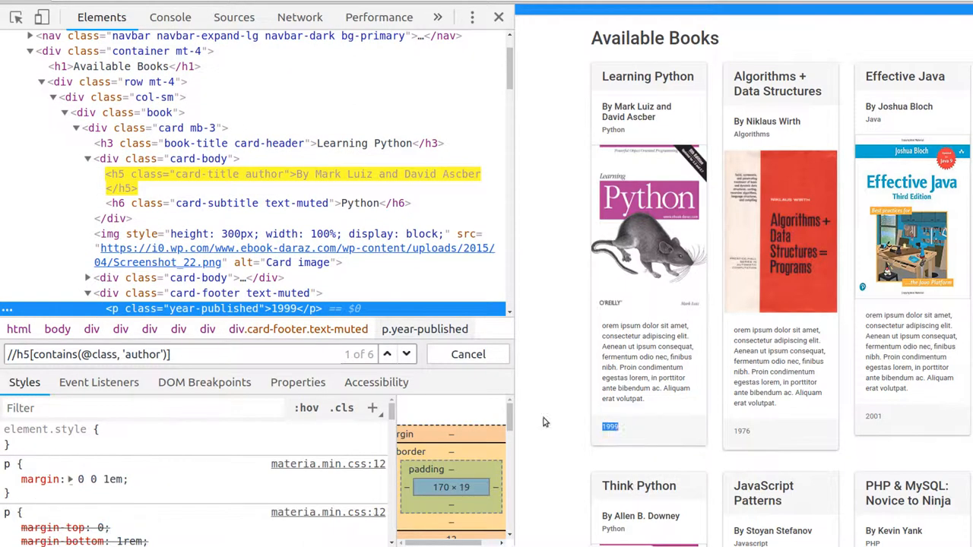
mouse_move(112, 309)
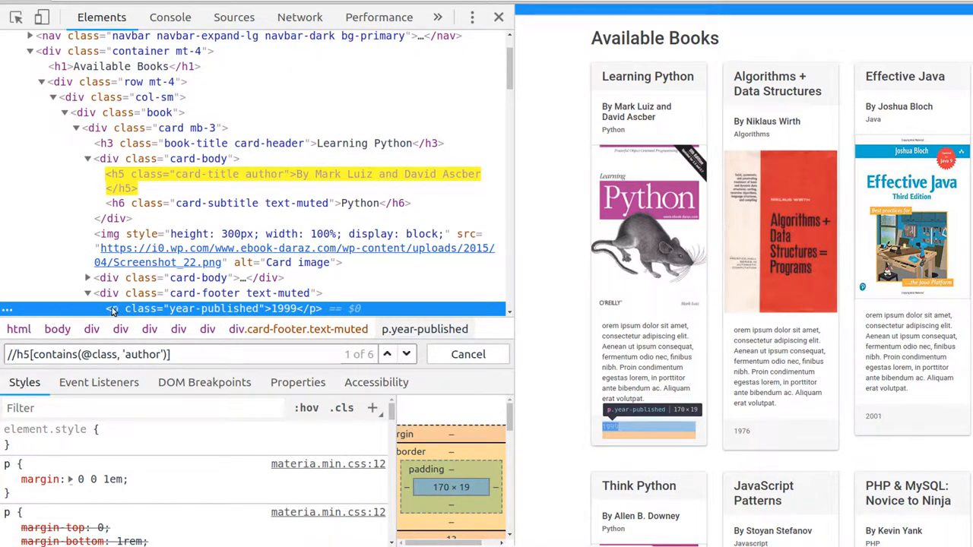
mouse_move(174, 311)
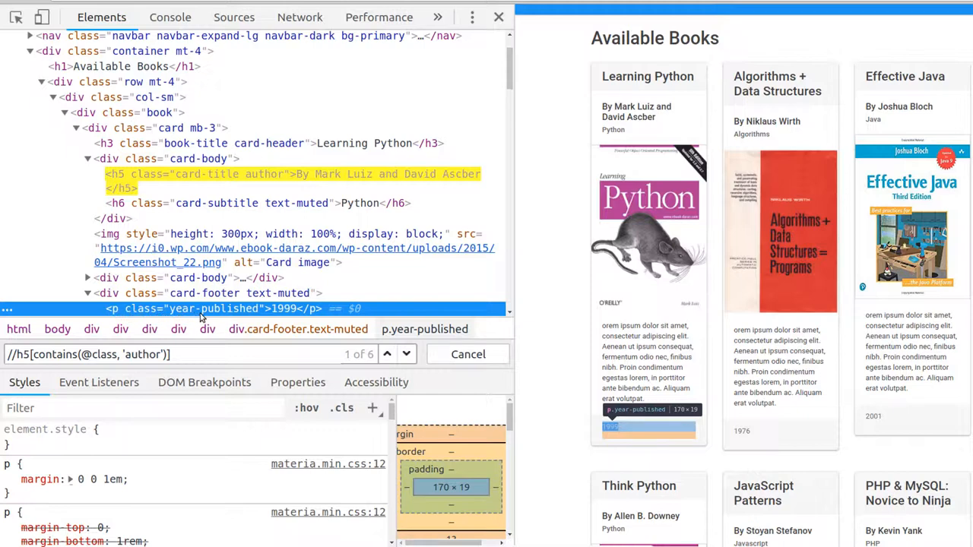
mouse_move(152, 365)
text(//p)
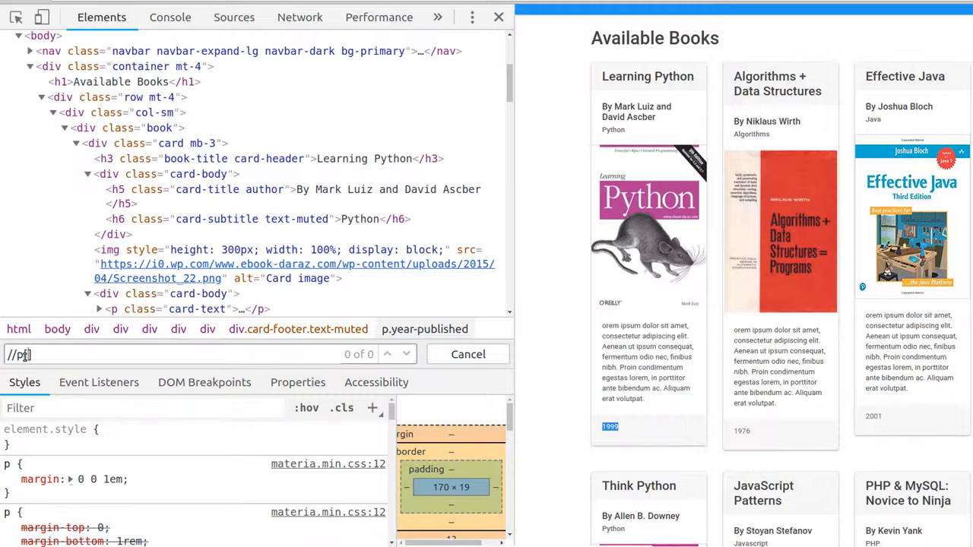
text([@class='y)
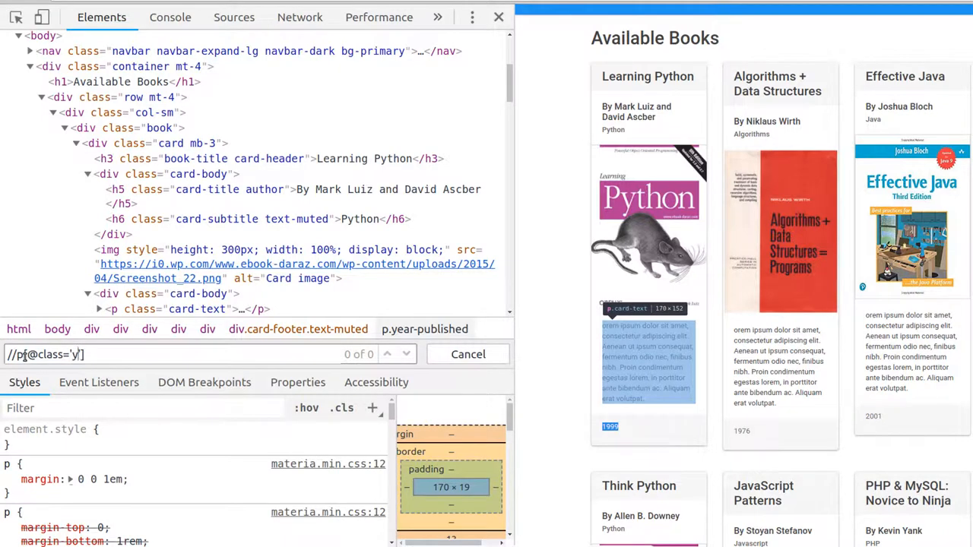
text(ear-publis)
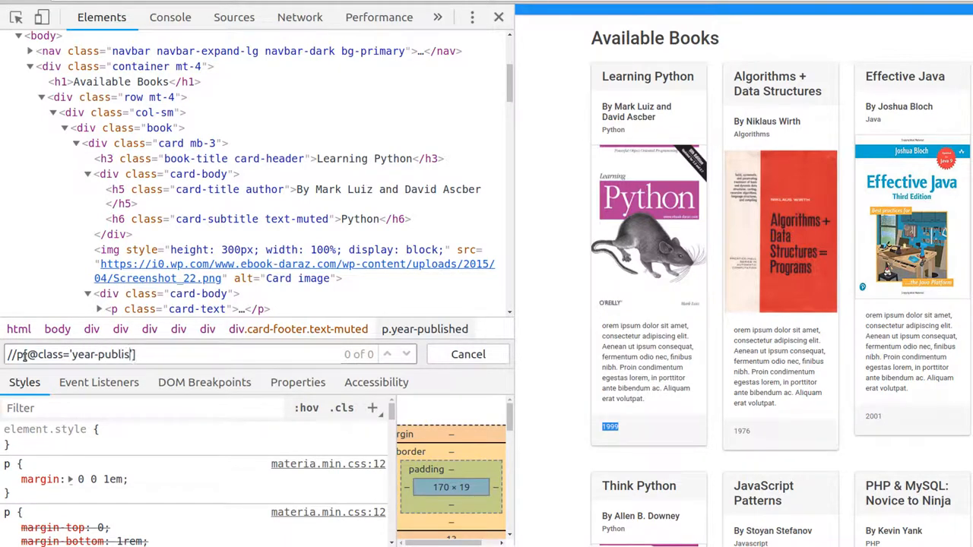